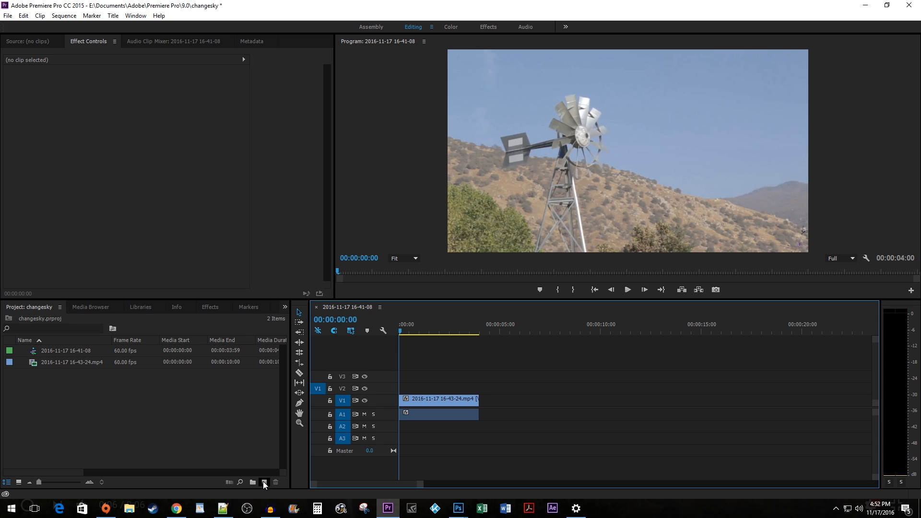
Create a new adjustment layer with default settings from the New Item menu.
click(264, 482)
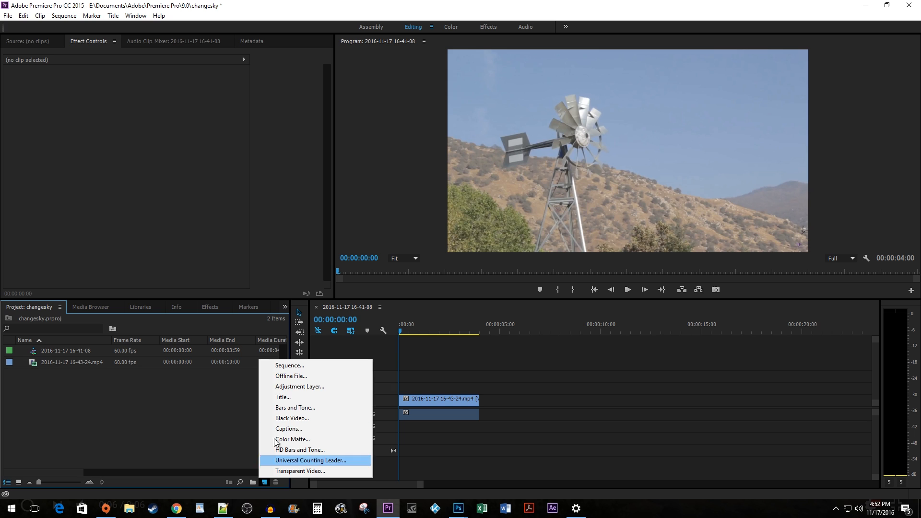
click(300, 386)
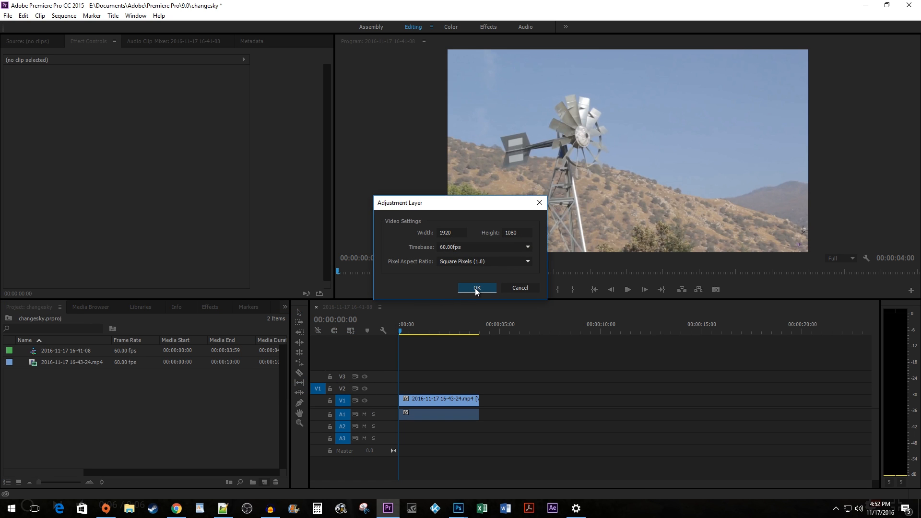
click(477, 288)
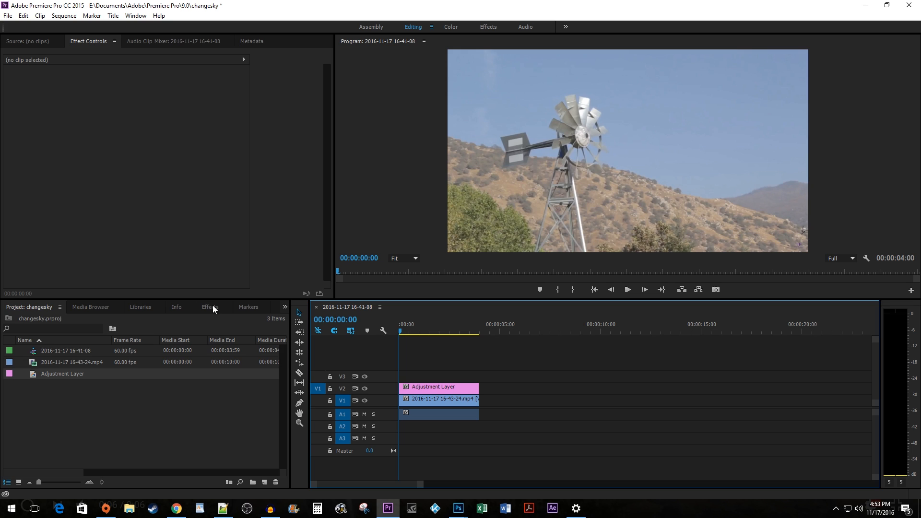
Search the Effects panel for 'Change' to find the Change to Color effect.
click(209, 306)
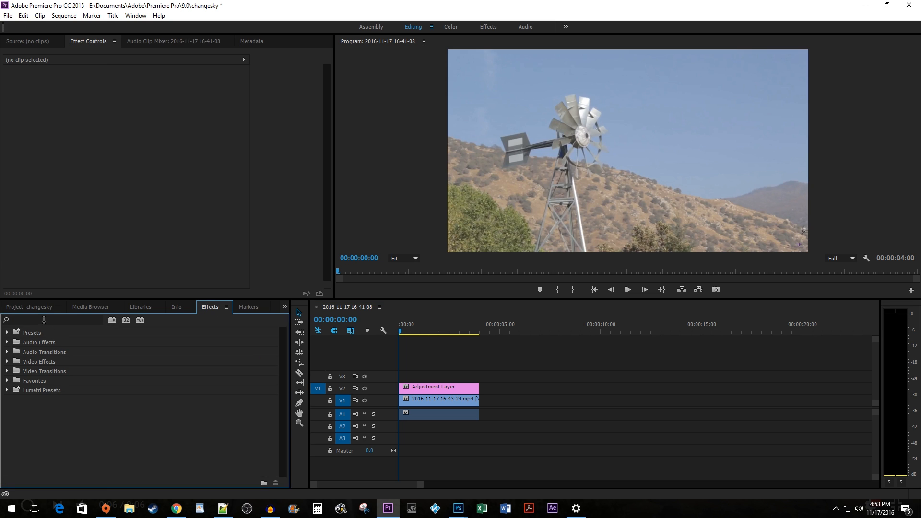
text(Change to color)
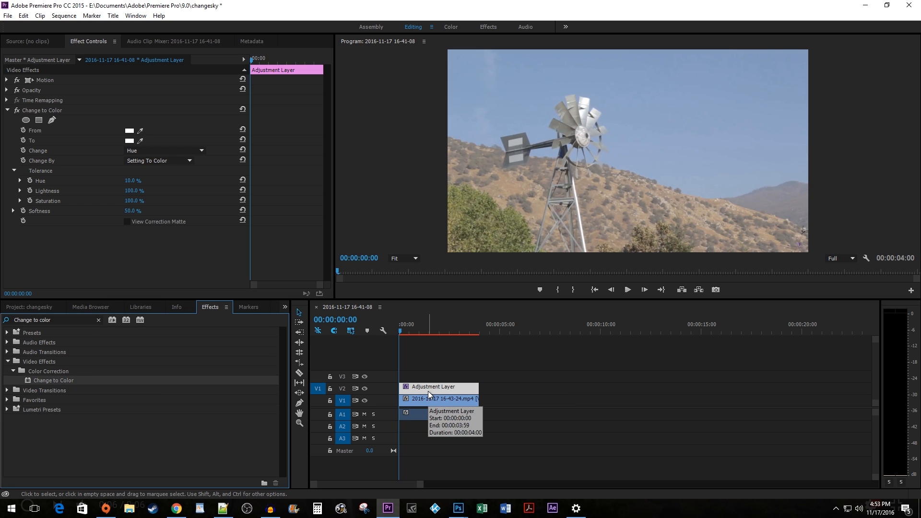
mouse_move(58, 75)
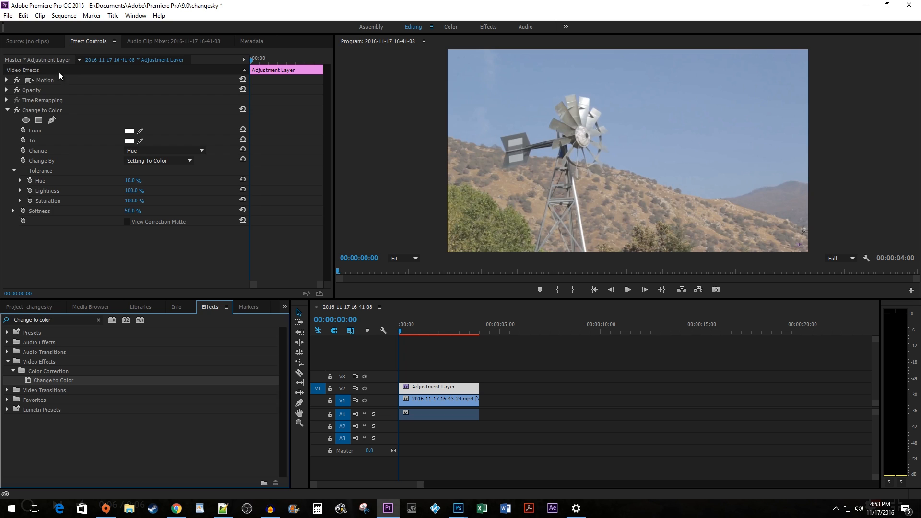
mouse_move(47, 116)
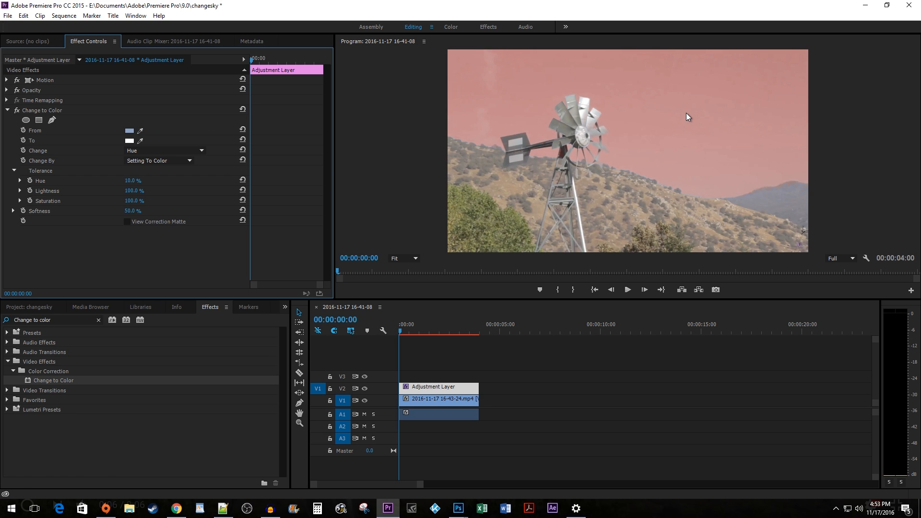
mouse_move(673, 121)
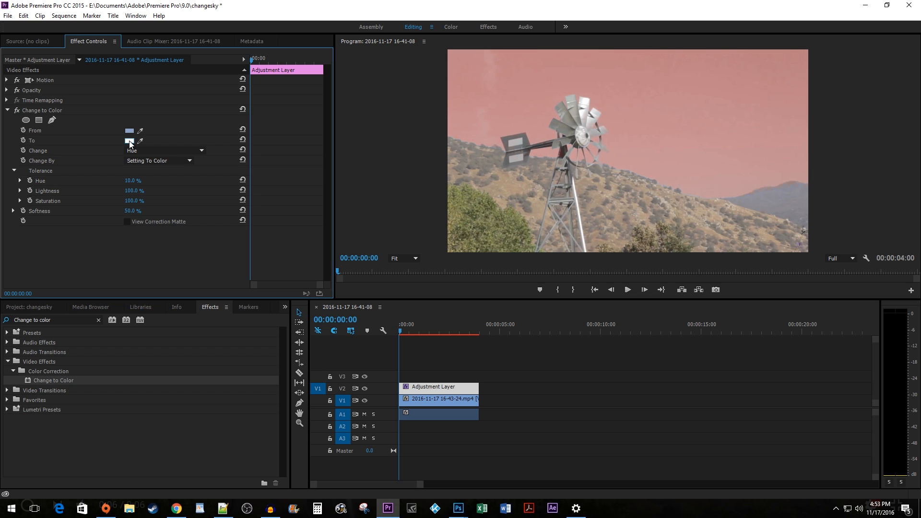
Set Change to Color's To colour to purple and play back the windmill clip.
click(130, 140)
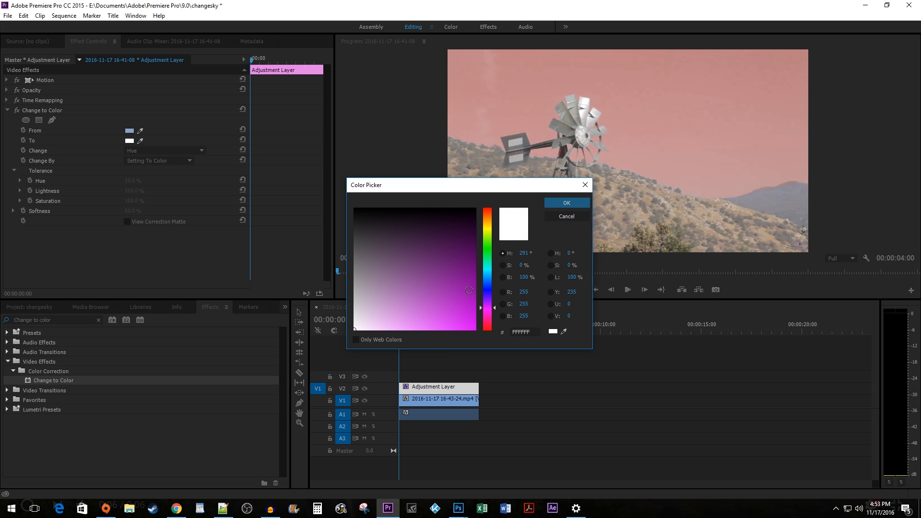
click(566, 202)
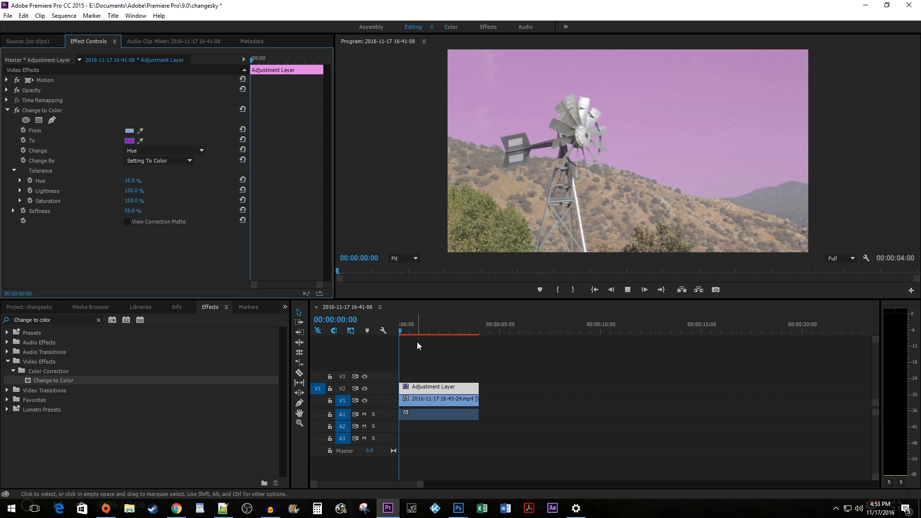
click(435, 324)
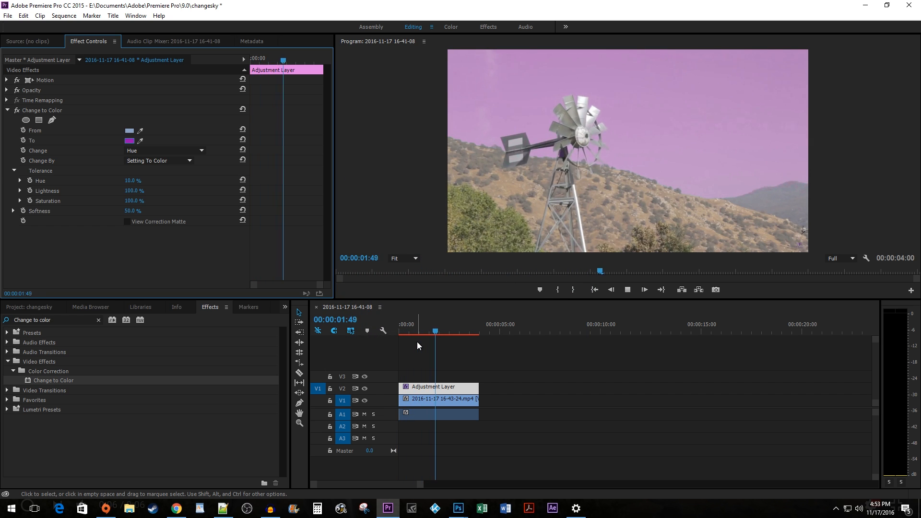